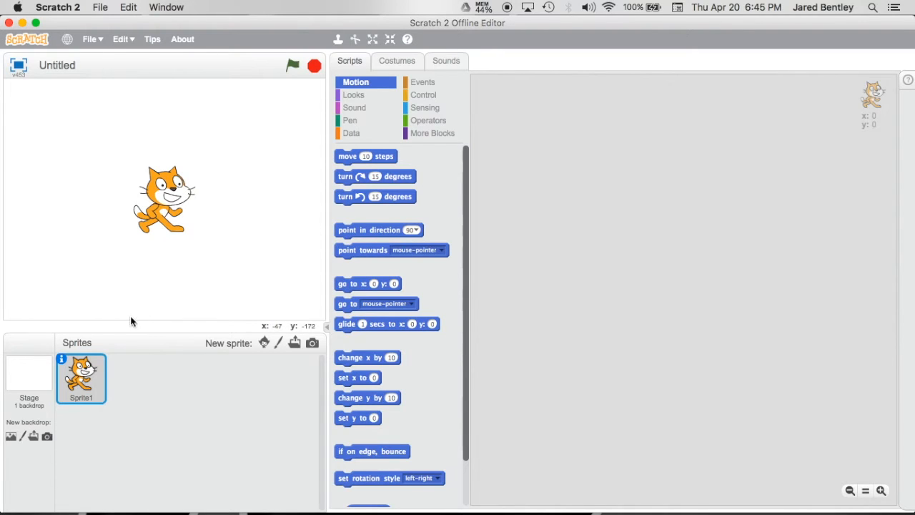
mouse_move(158, 134)
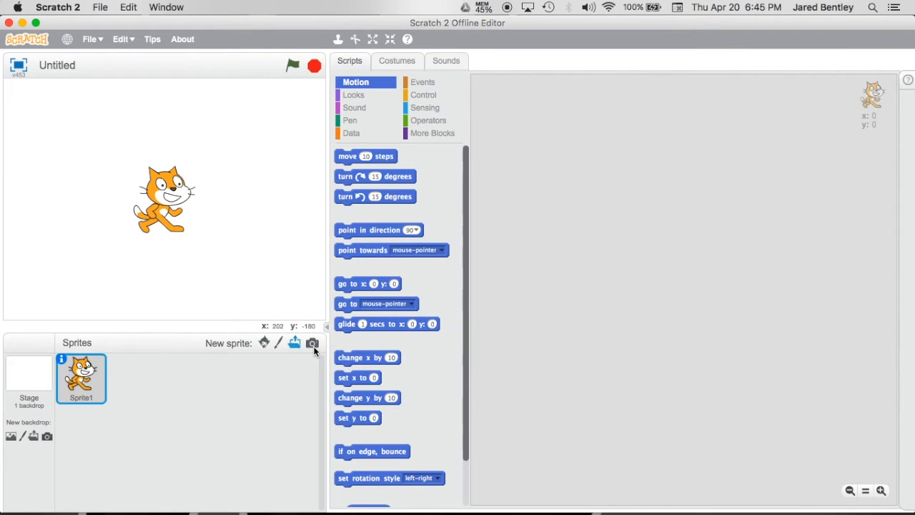
mouse_move(284, 189)
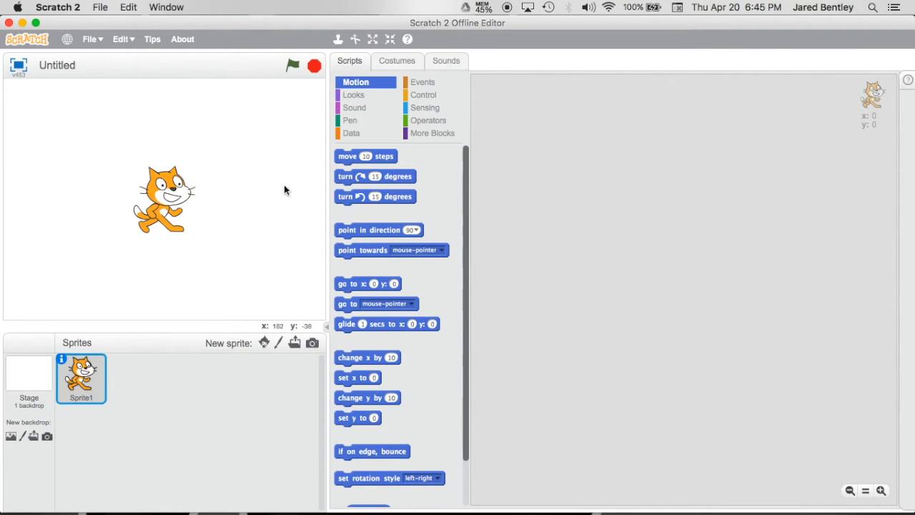
mouse_move(278, 342)
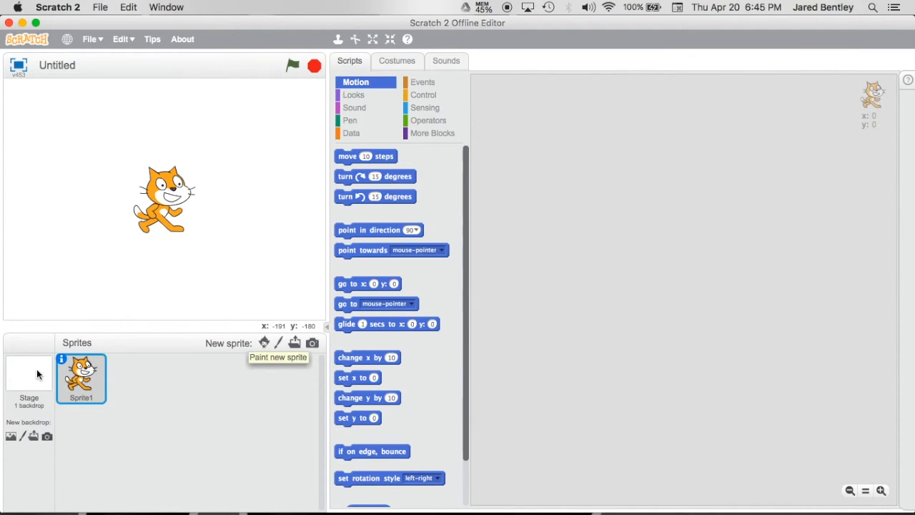
mouse_move(48, 363)
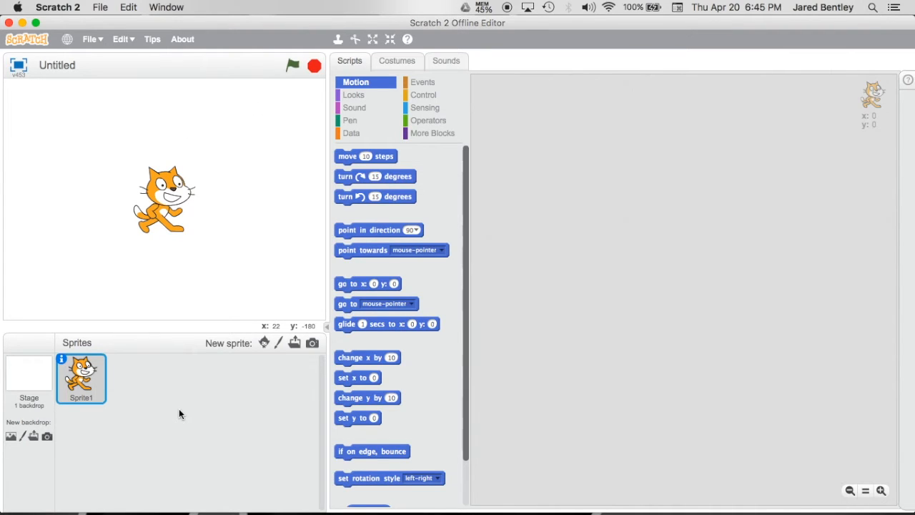
mouse_move(282, 136)
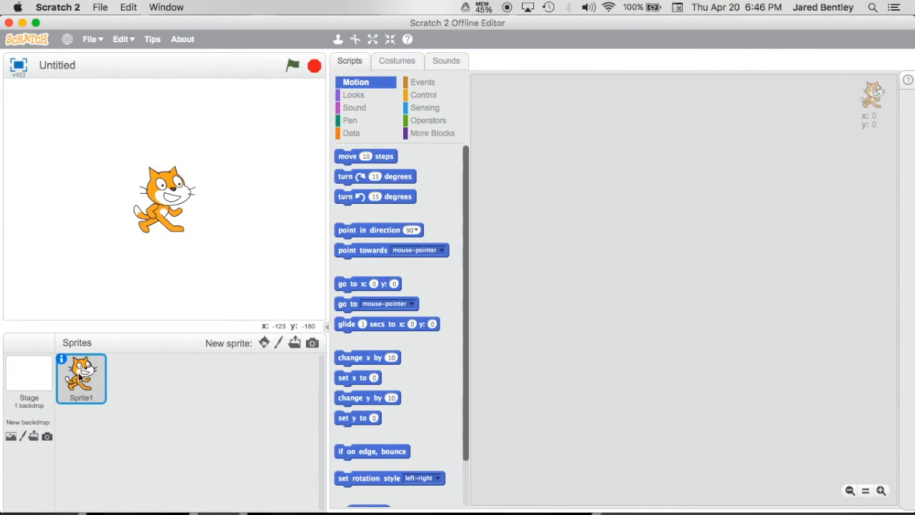
Delete Sprite1 (the cat) and fill the stage backdrop solid dark green
right_click(80, 375)
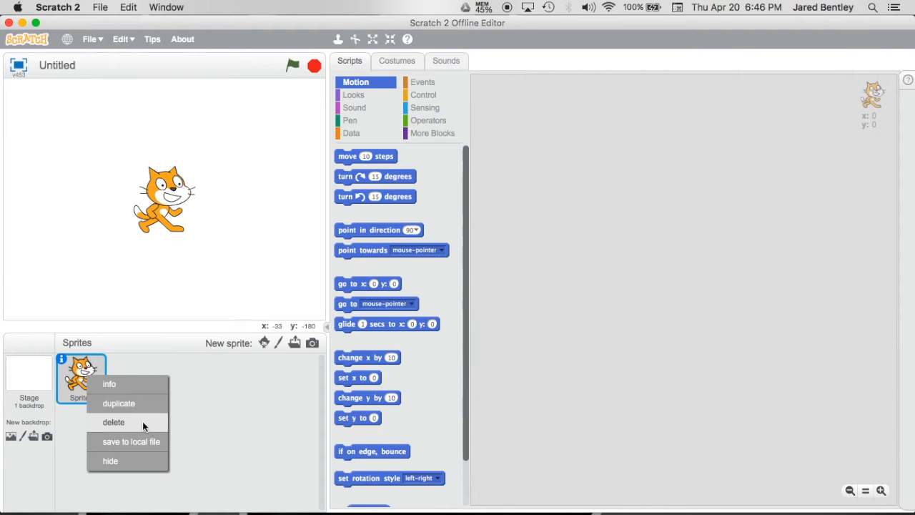
left_click(114, 421)
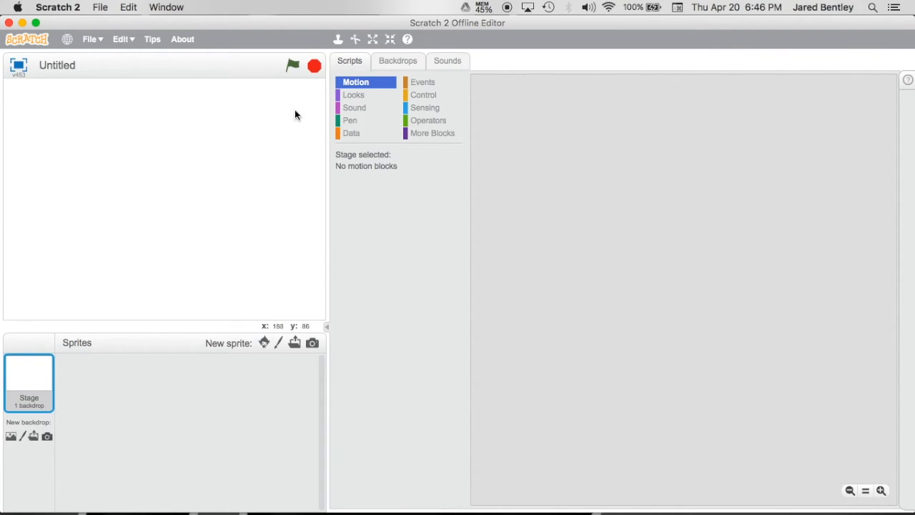
left_click(398, 60)
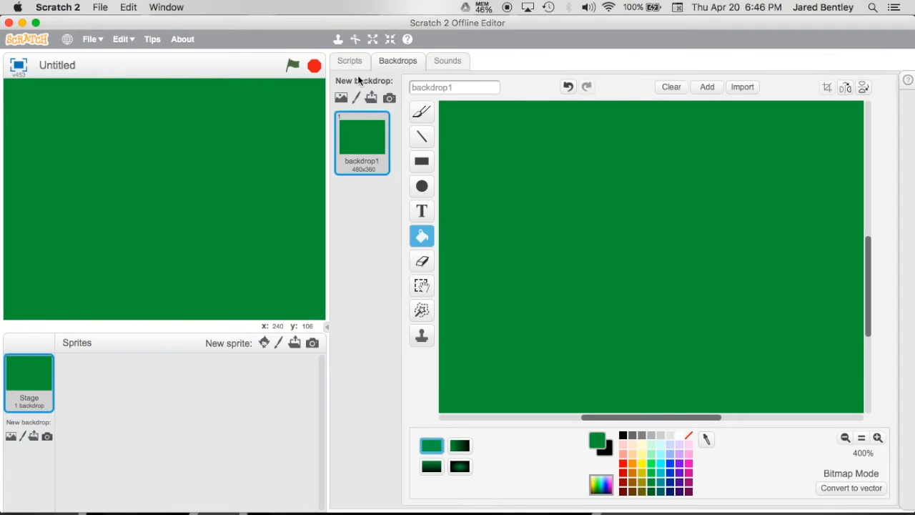
mouse_move(657, 163)
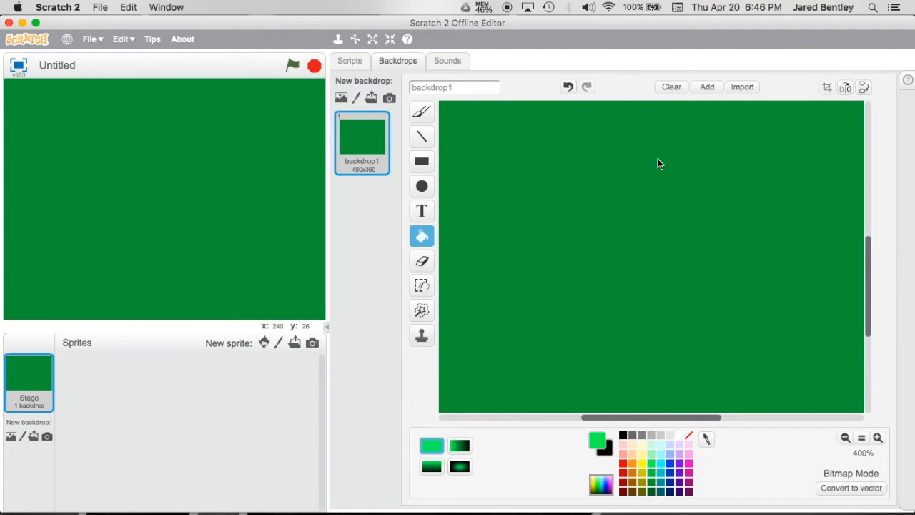
left_click(350, 60)
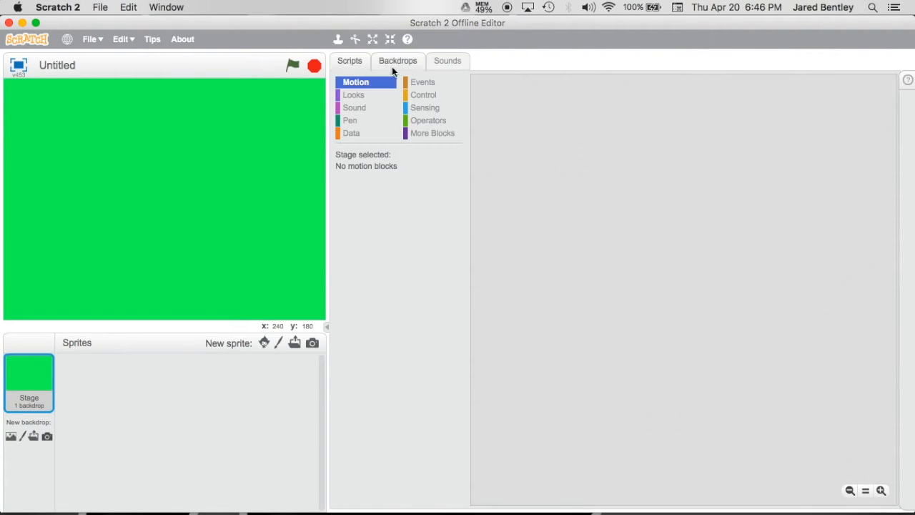
left_click(397, 60)
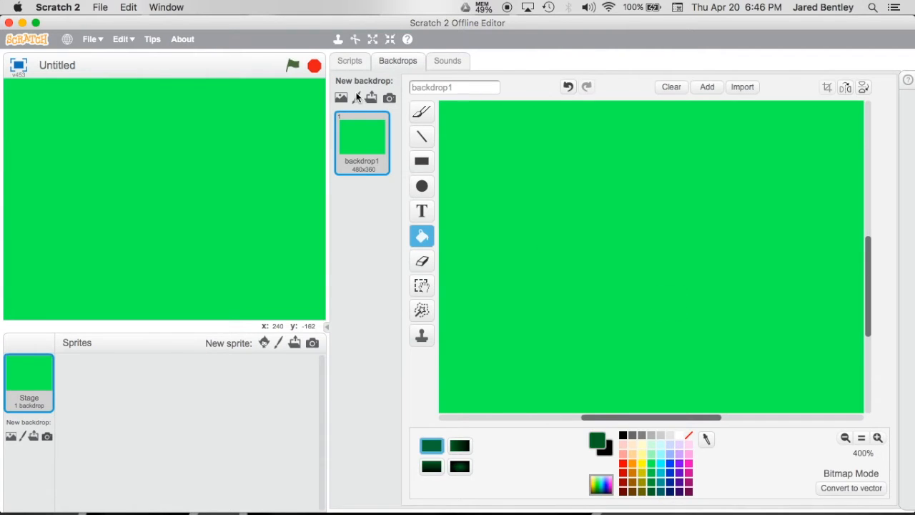
left_click(349, 60)
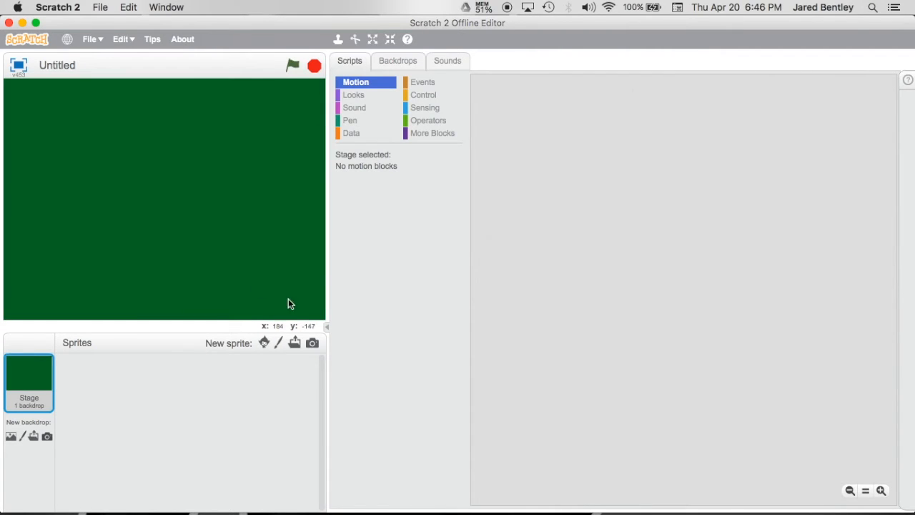
mouse_move(280, 342)
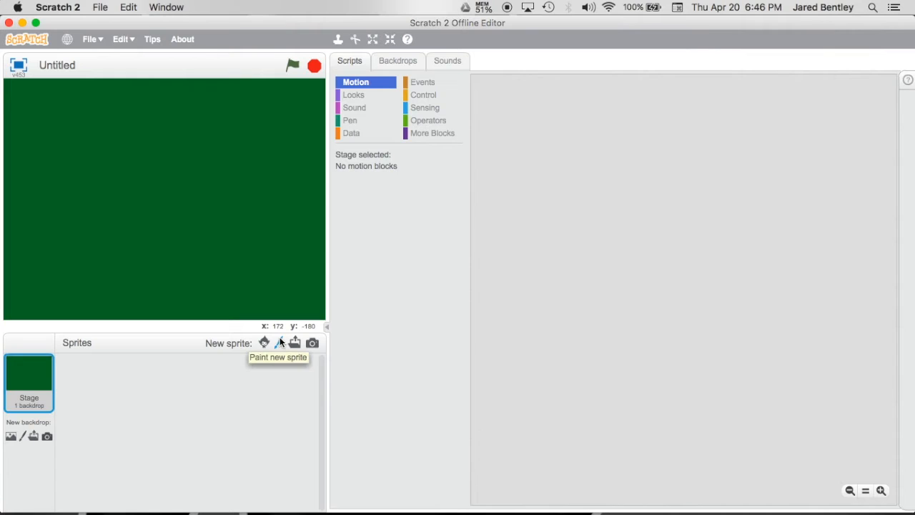
Draw wall and floor lines, a darker top band and a centered black doorway
left_click(397, 60)
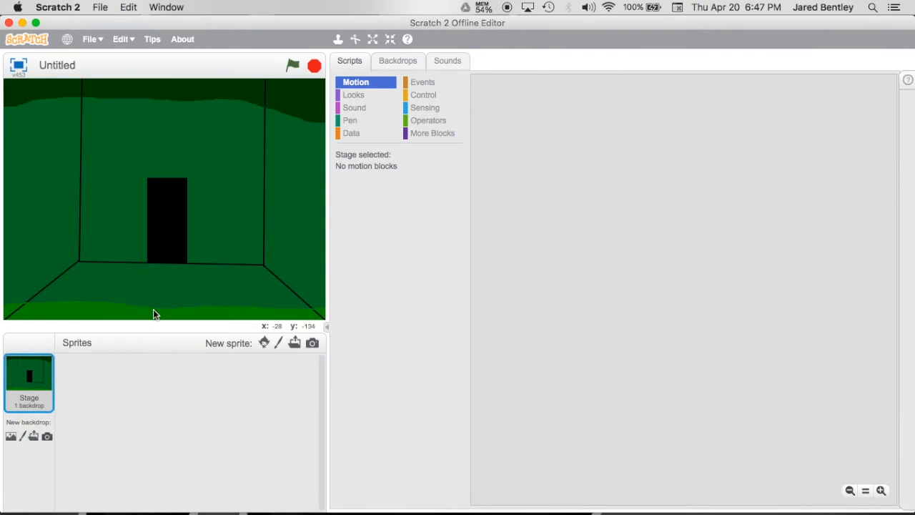
mouse_move(279, 343)
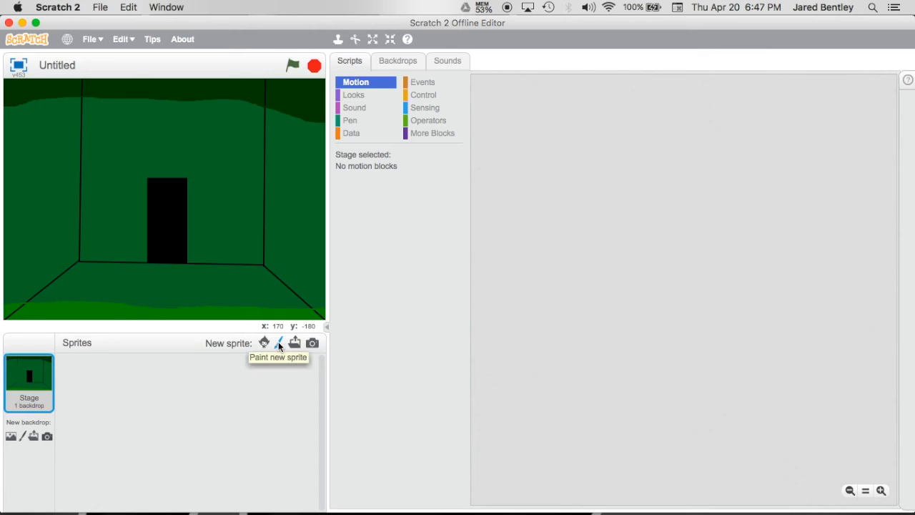
Start a new painted sprite with a blank costume for the black flashlight mask
left_click(278, 344)
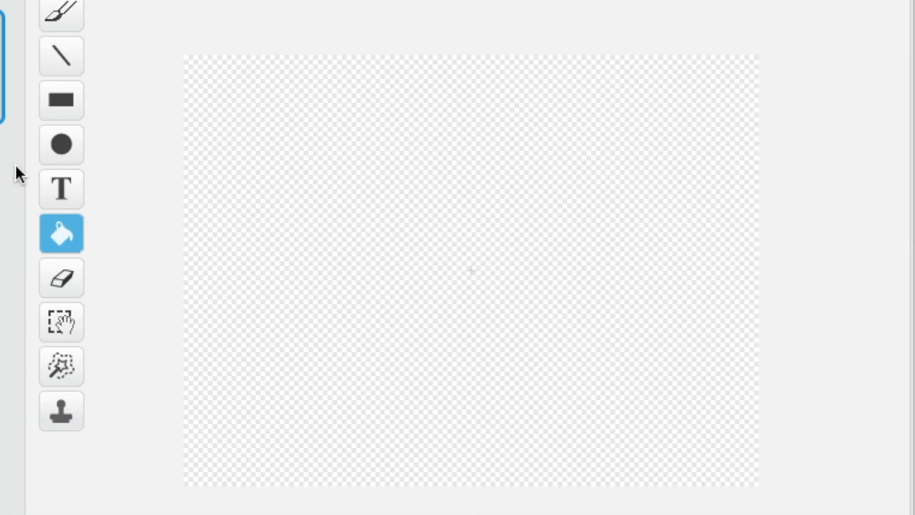
mouse_move(477, 161)
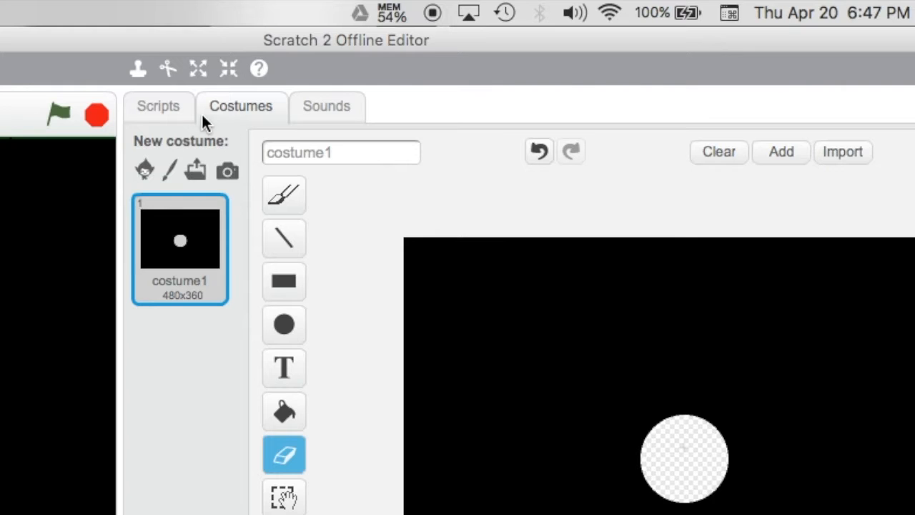
Script the sprite to go to mouse-pointer forever with ghost effect 5 and size 150%
left_click(158, 105)
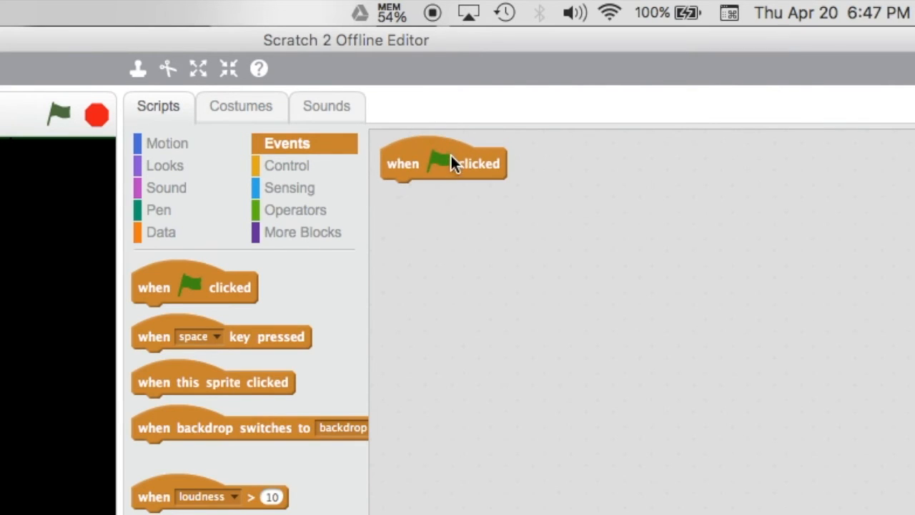
left_click(289, 165)
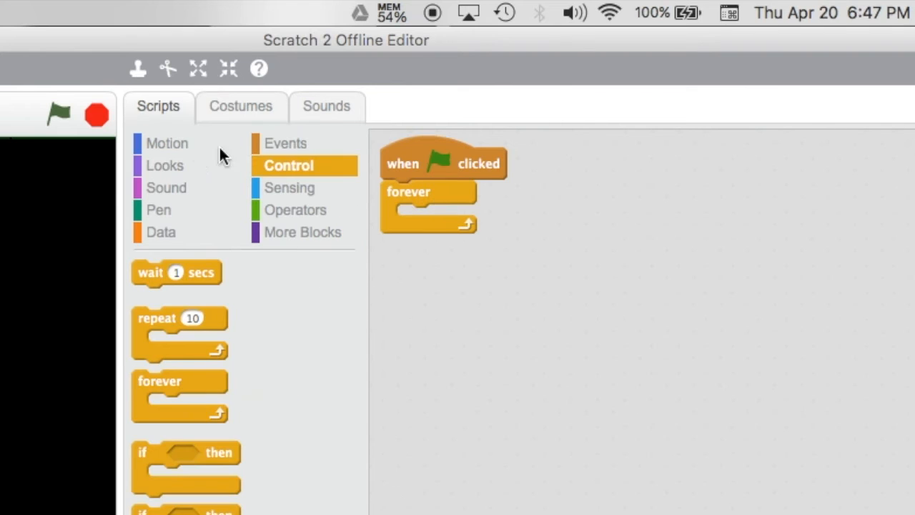
left_click(167, 143)
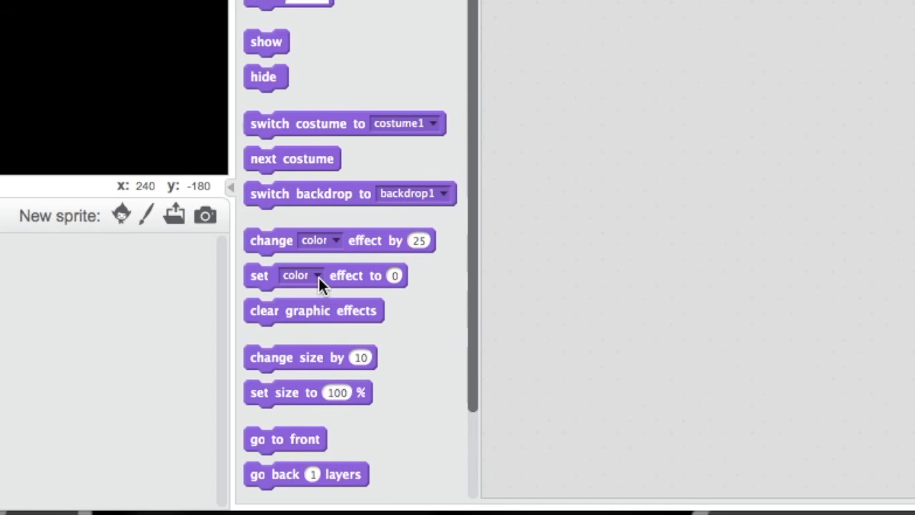
left_click(299, 275)
type("150")
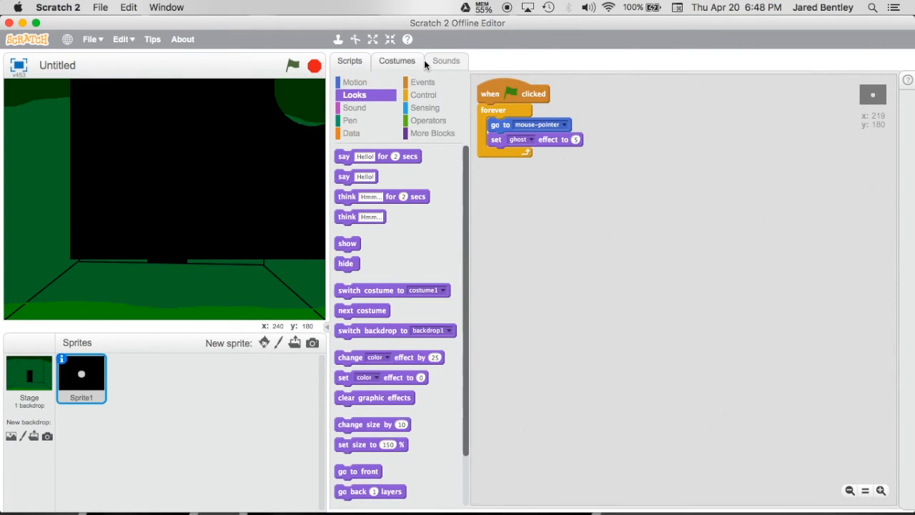
left_click(397, 60)
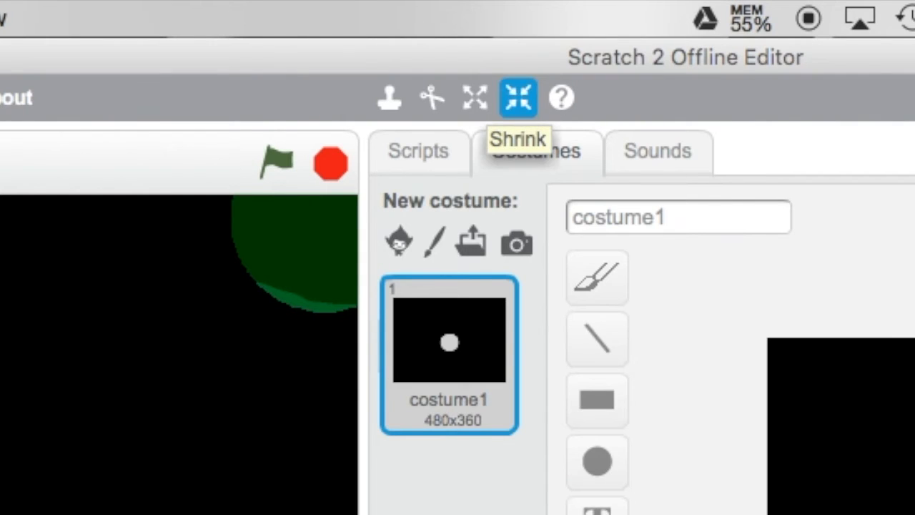
Shrink the black costume, then set the sprite's size to 931% to cover the stage
left_click(517, 96)
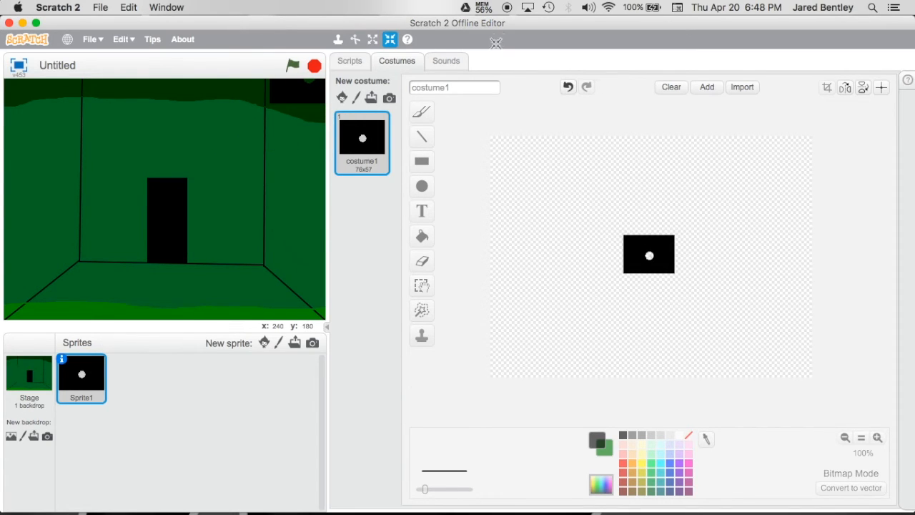
left_click(349, 60)
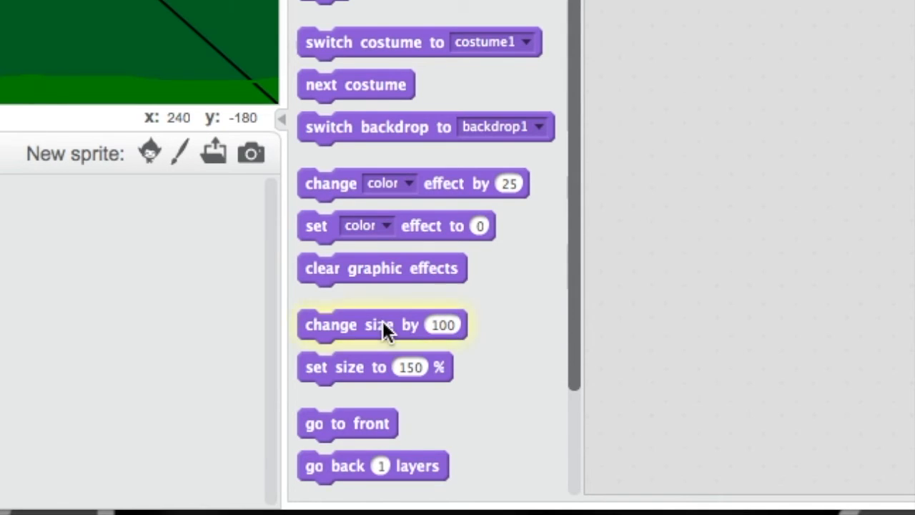
left_click(384, 325)
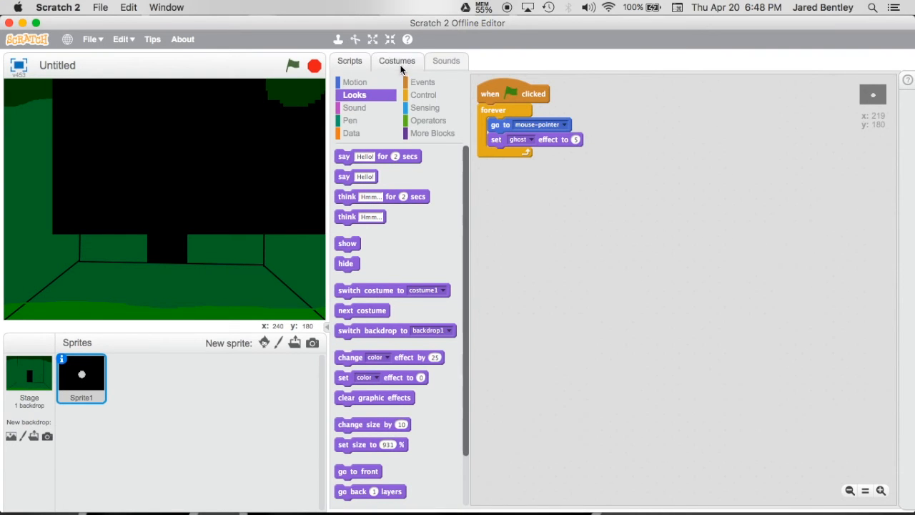
left_click(397, 60)
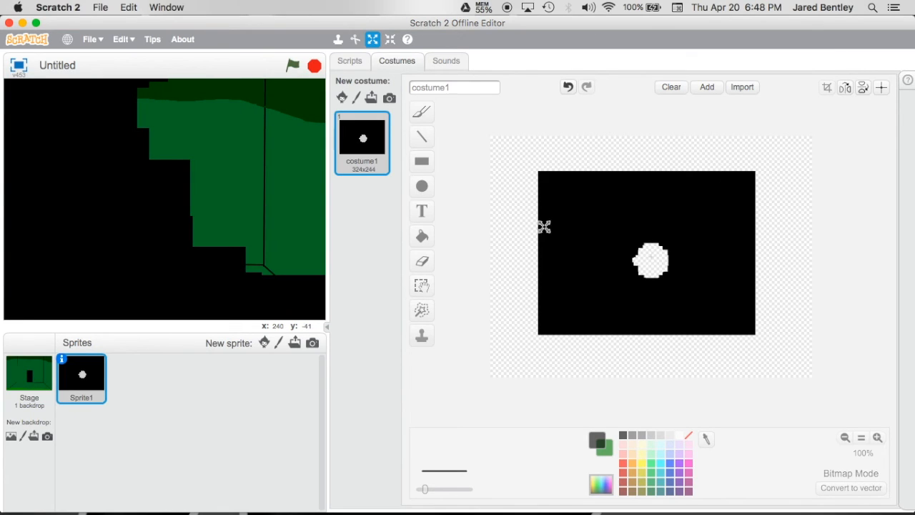
Grow and shrink the black costume until it measures 129x96
left_click(390, 40)
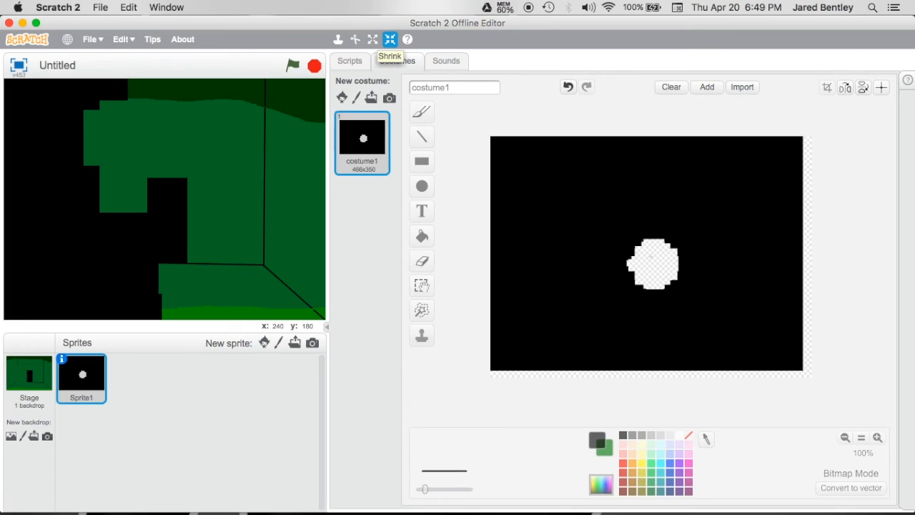
left_click(390, 40)
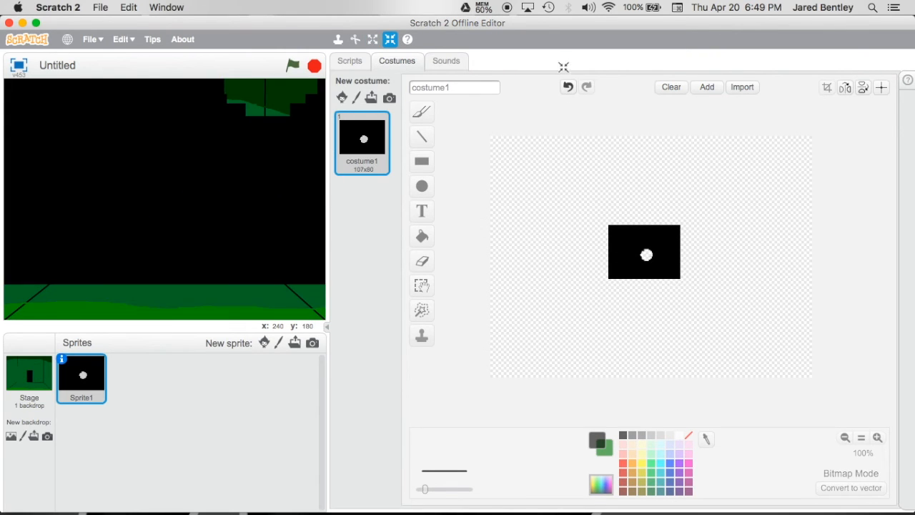
mouse_move(372, 39)
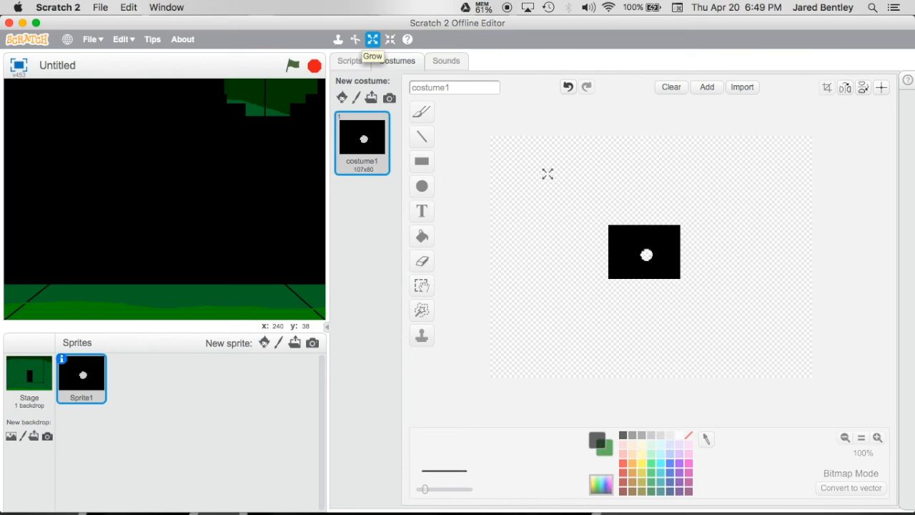
left_click(372, 39)
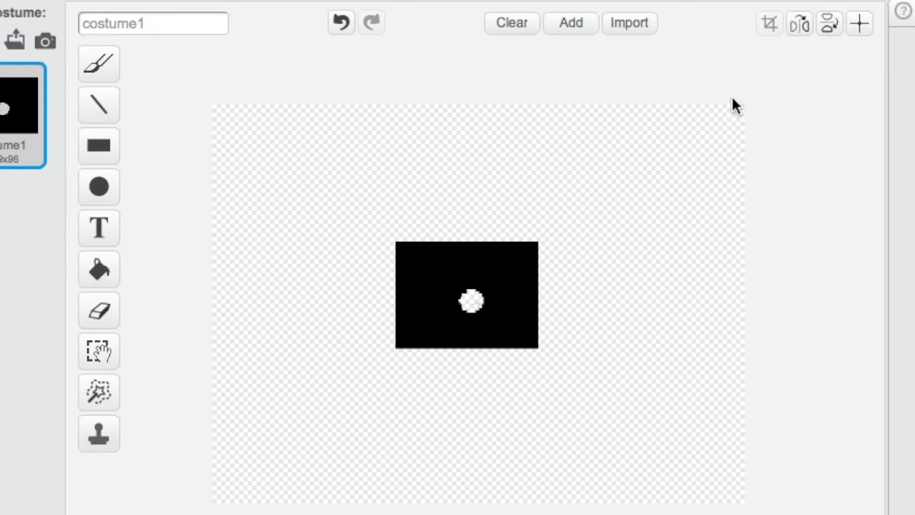
Erase a bigger circle around the white center dot of the black costume
left_click(859, 23)
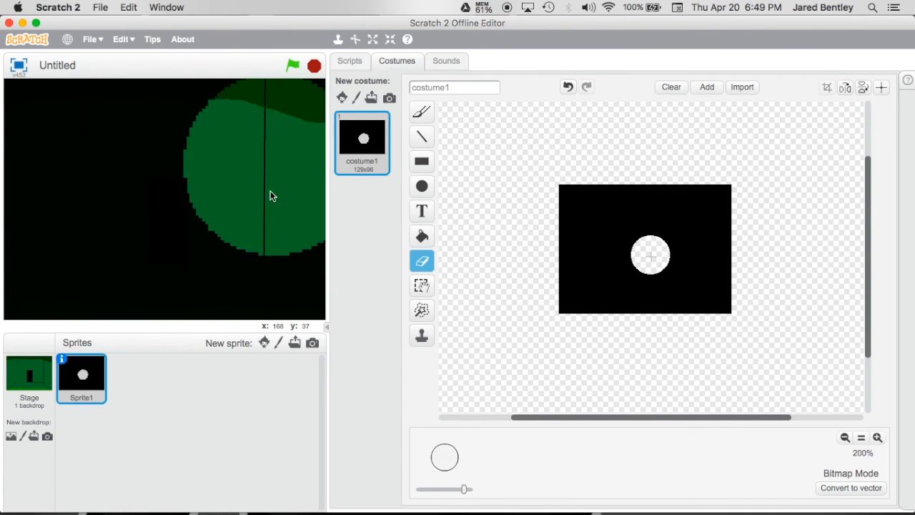
Sweep the mouse over the running stage to test the wider flashlight circle
left_click(350, 61)
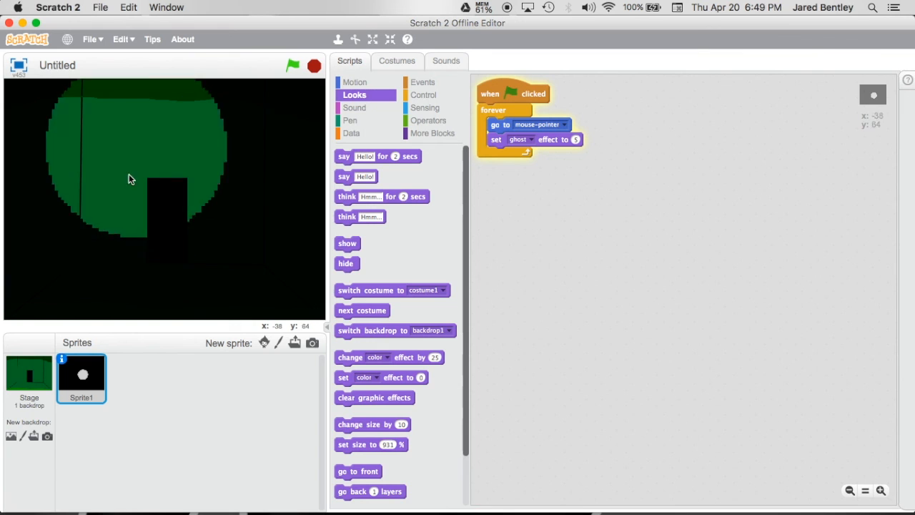
mouse_move(229, 100)
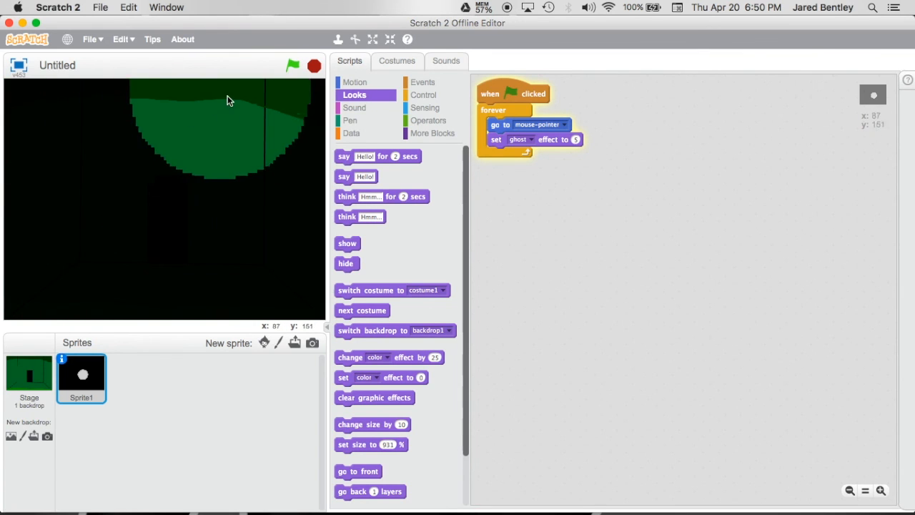
mouse_move(265, 223)
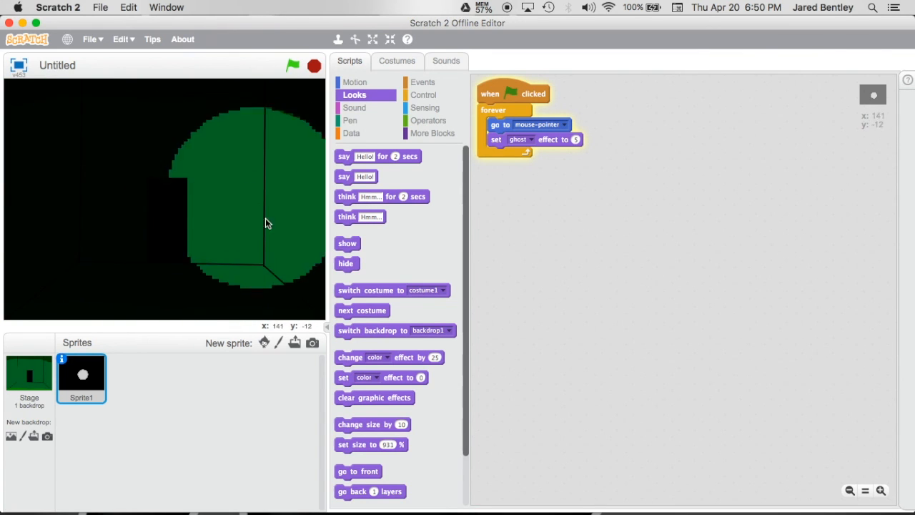
mouse_move(3, 227)
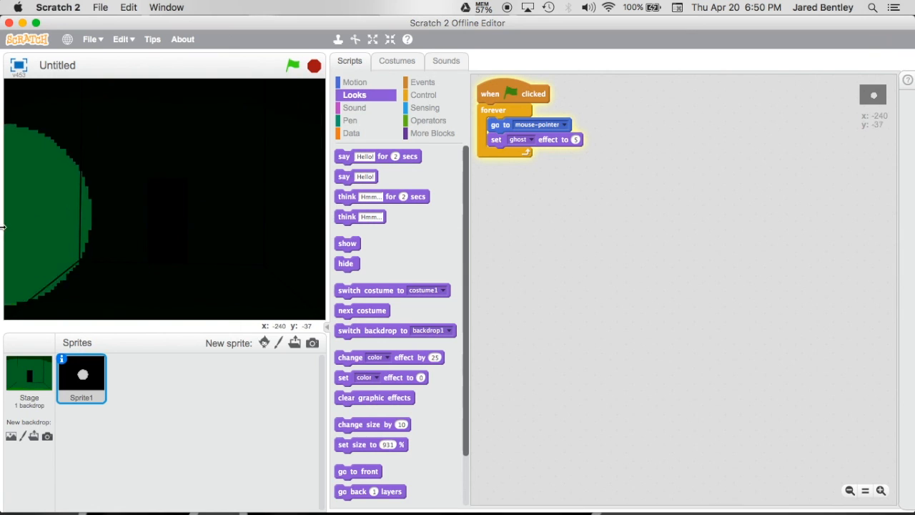
mouse_move(100, 262)
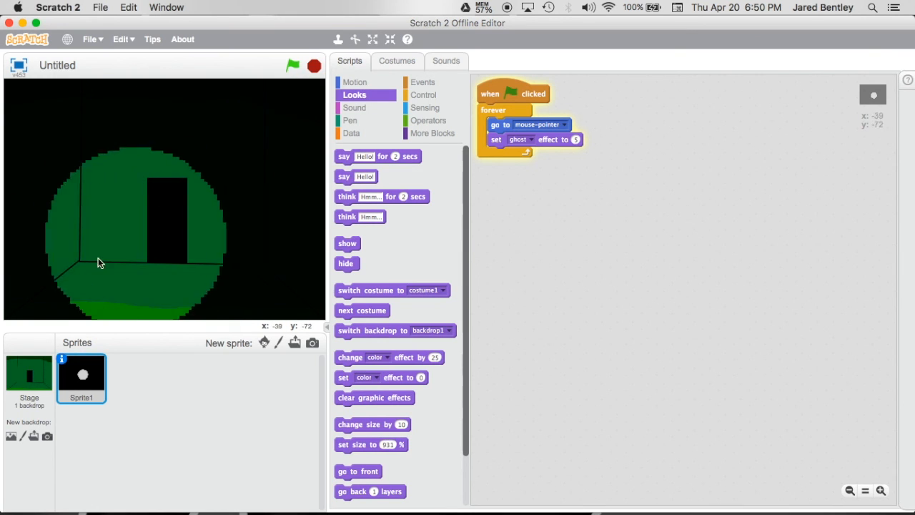